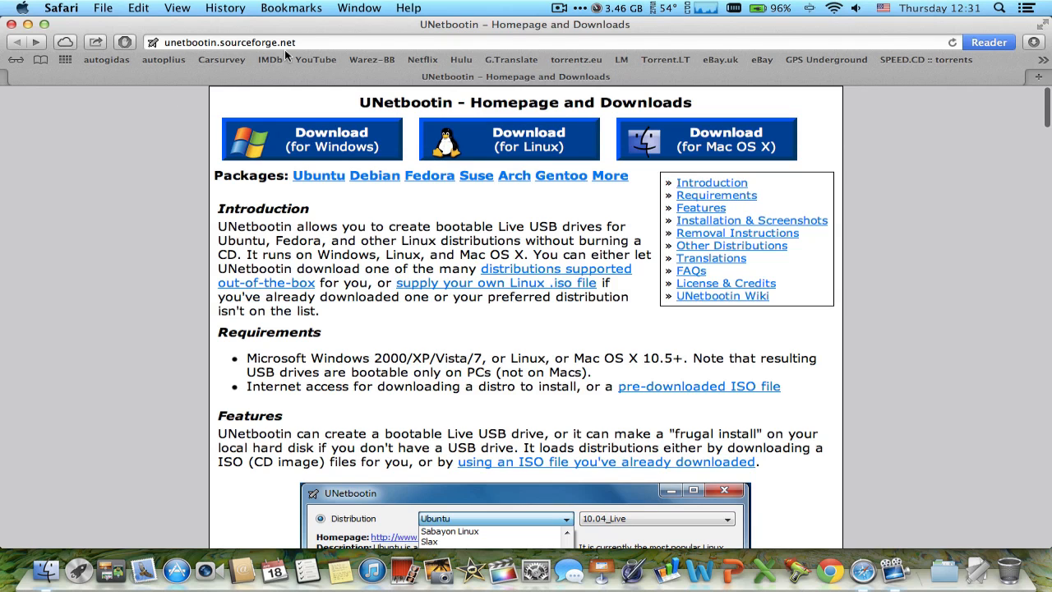
{"action": "mouse_move", "coordinate": [368, 119]}
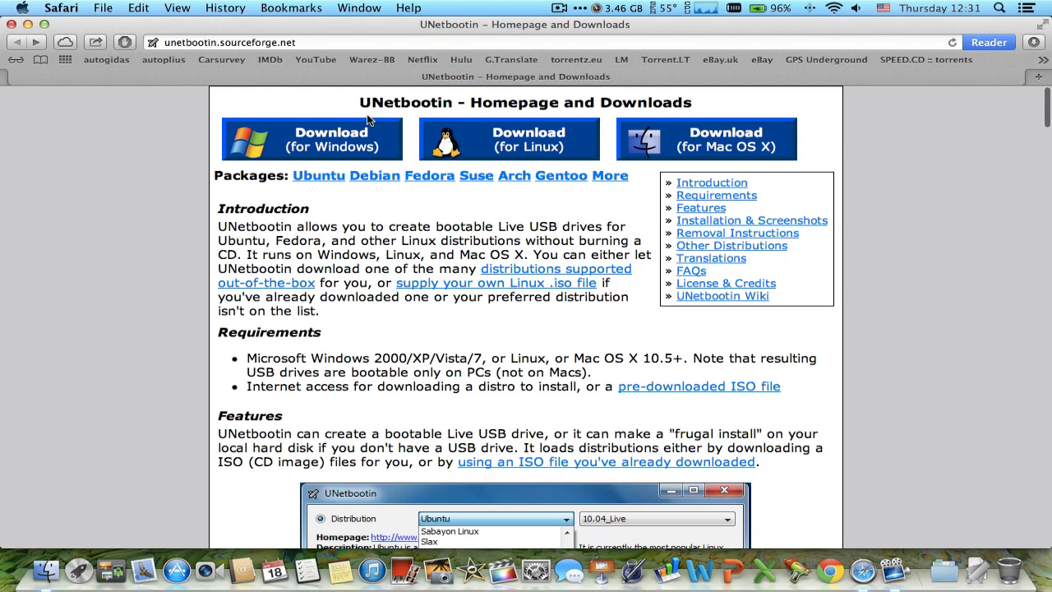
{"action": "mouse_move", "coordinate": [419, 240]}
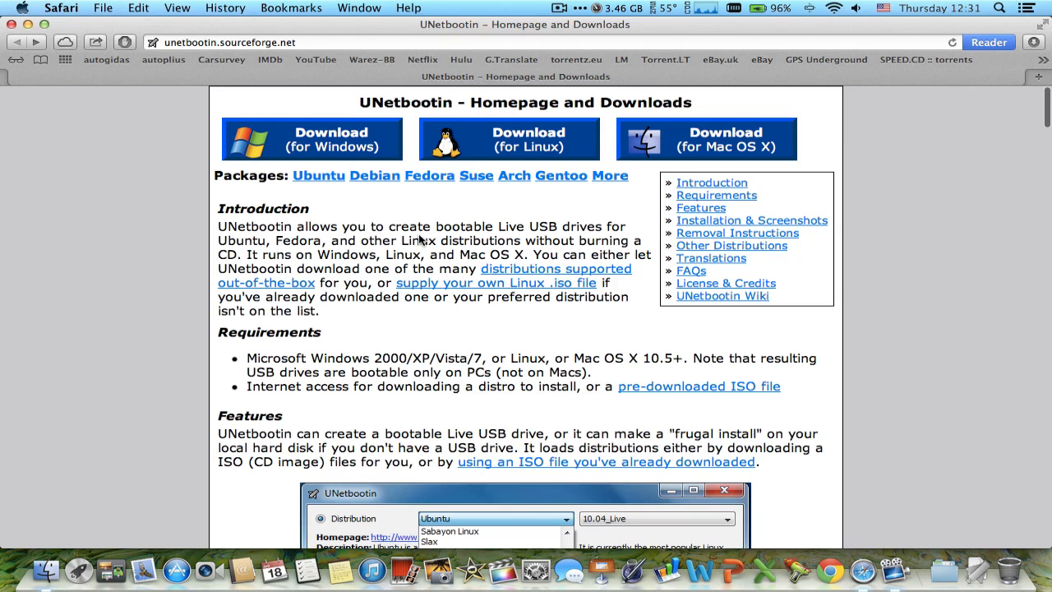
{"action": "mouse_move", "coordinate": [710, 148]}
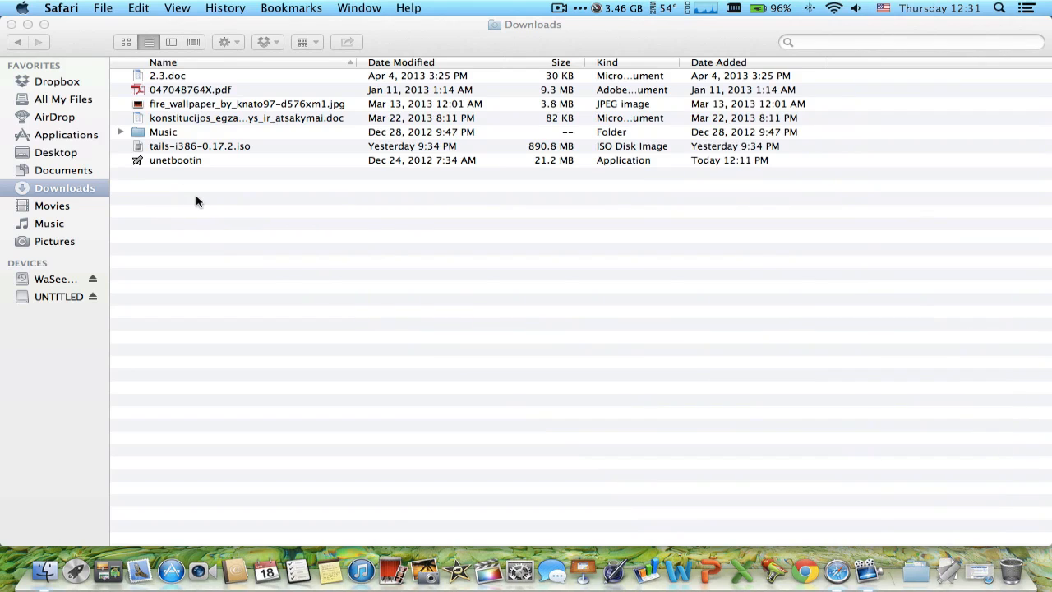
Step: Launch unetbootin from Downloads and authorise it with the administrator password
{"action": "right_click", "coordinate": [175, 160]}
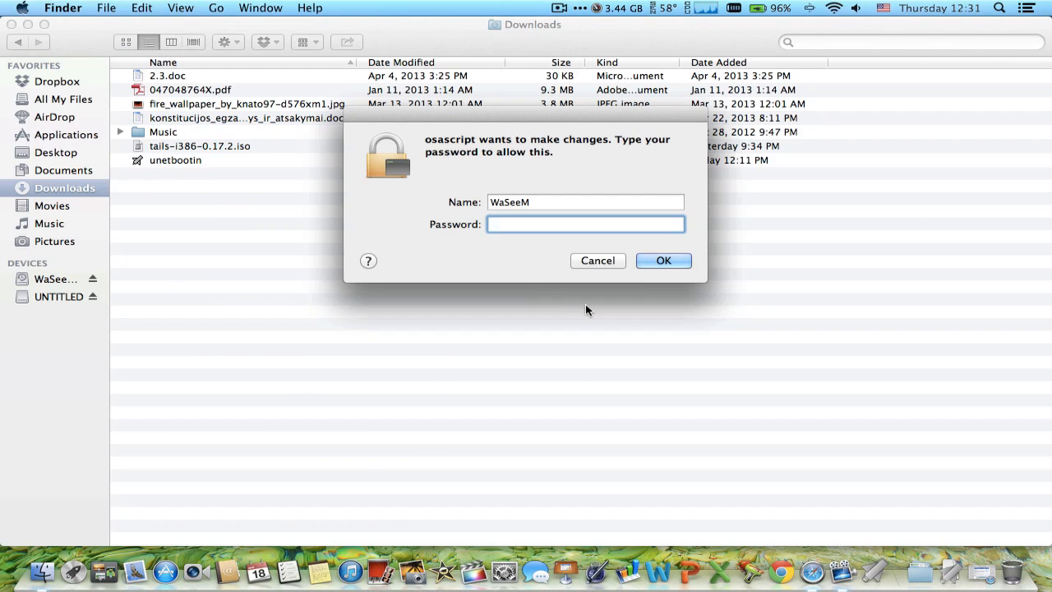
{"action": "type", "text": "••"}
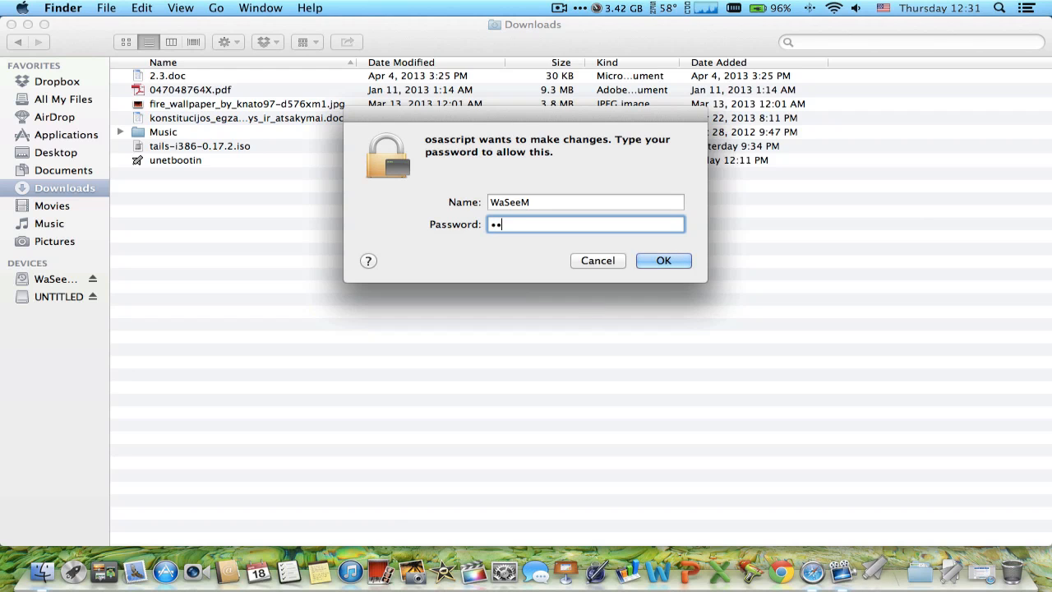
{"action": "left_click", "coordinate": [663, 260]}
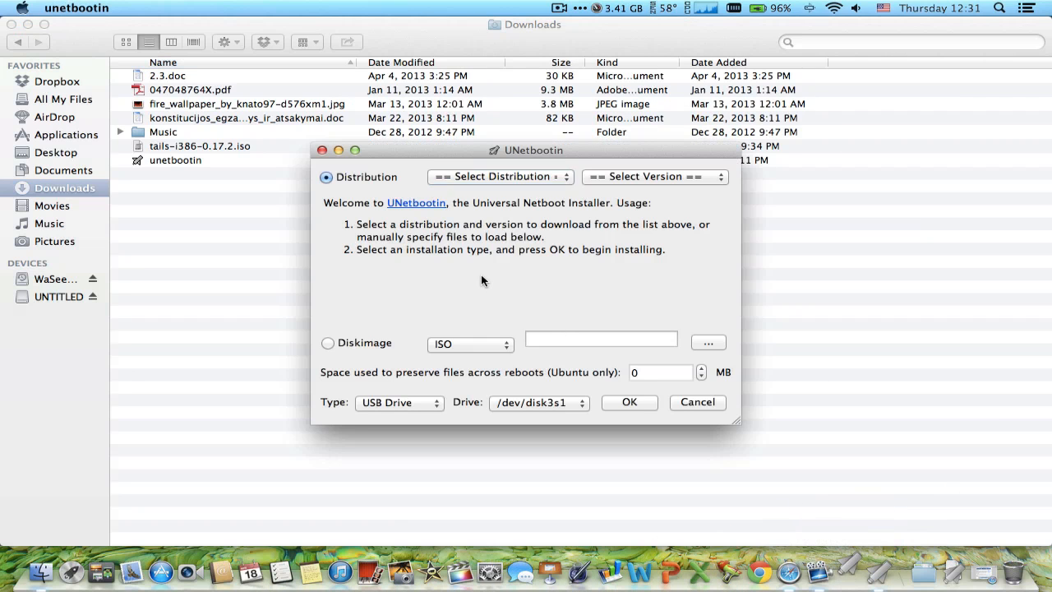
{"action": "mouse_move", "coordinate": [468, 280]}
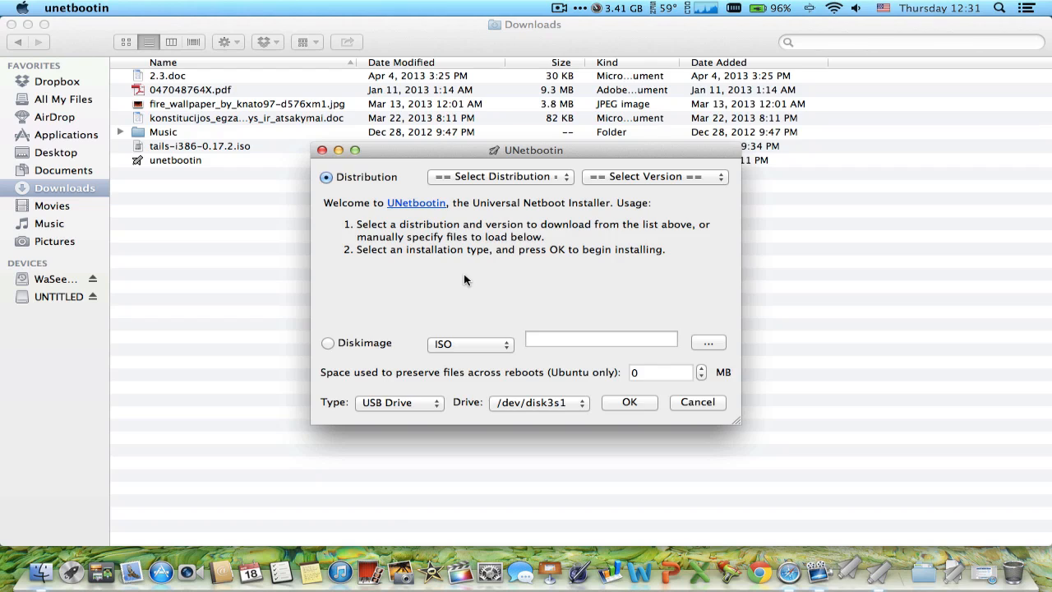
{"action": "mouse_move", "coordinate": [466, 272]}
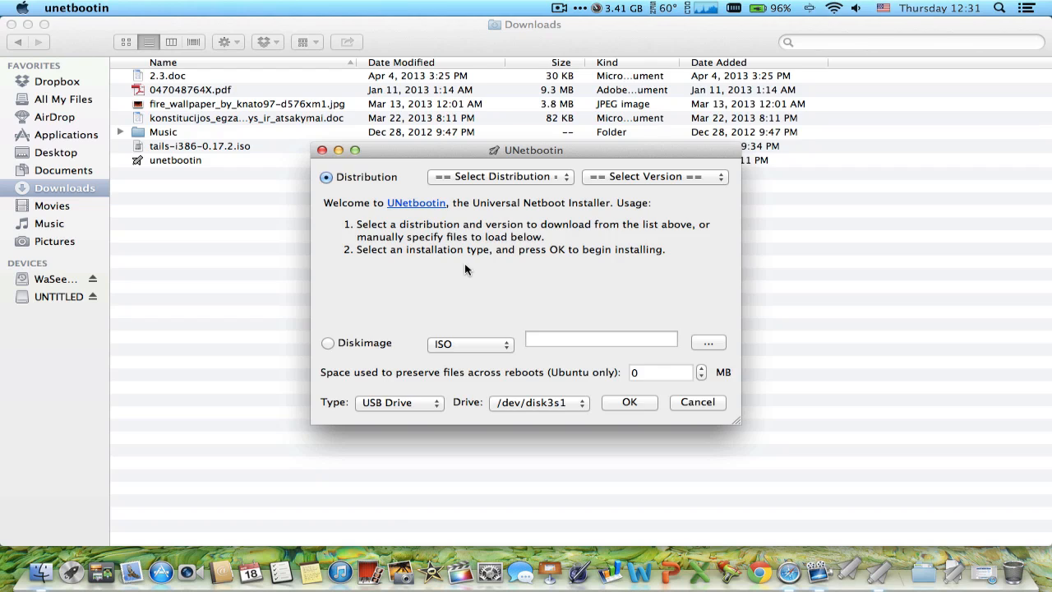
{"action": "mouse_move", "coordinate": [471, 311]}
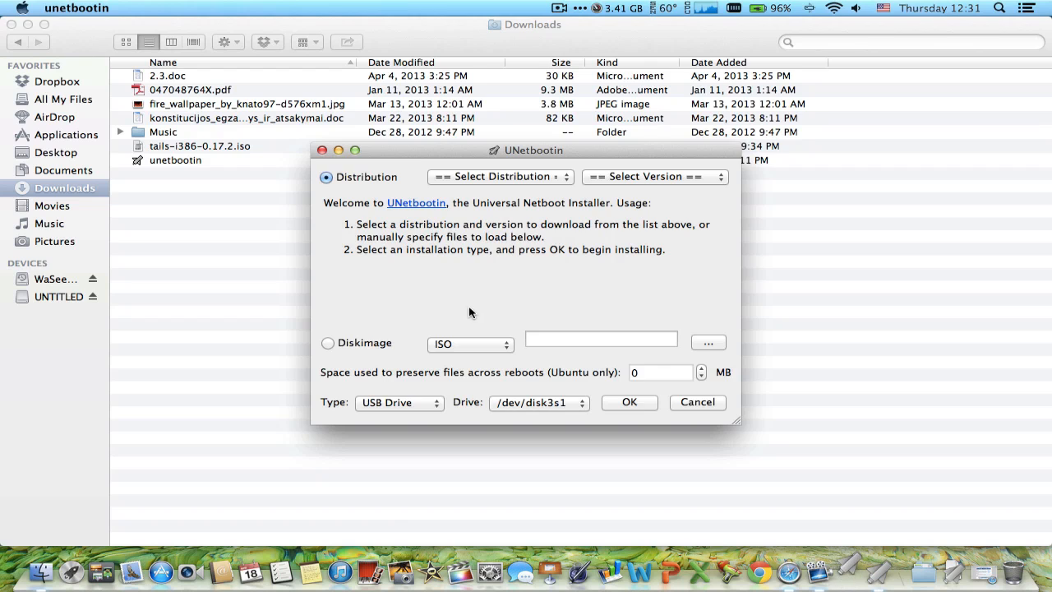
Step: Switch the source from a distribution download to a local Diskimage in ISO format
{"action": "left_click", "coordinate": [327, 342]}
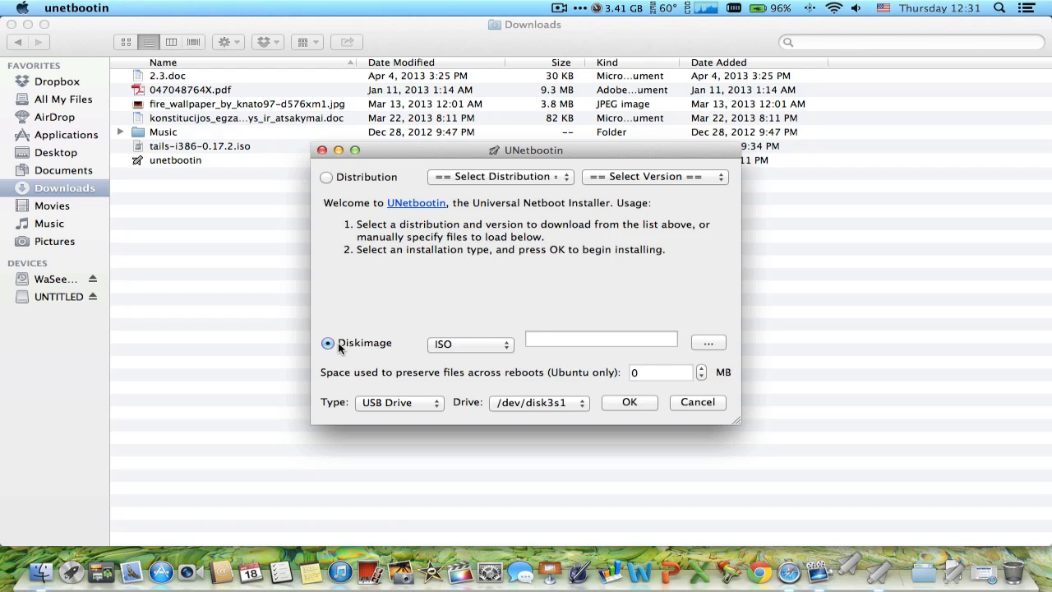
{"action": "mouse_move", "coordinate": [721, 349]}
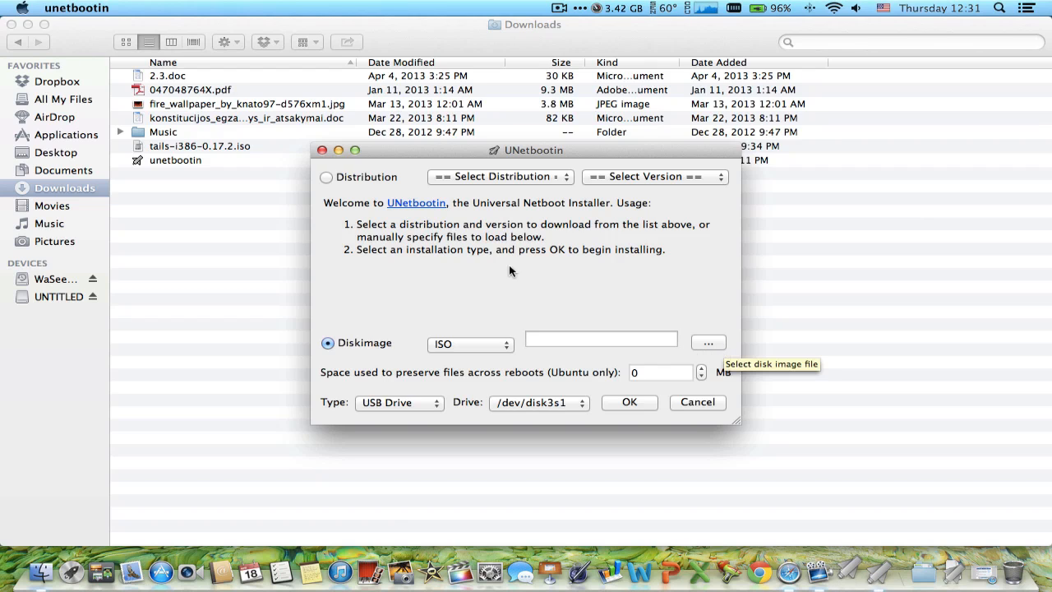
{"action": "mouse_move", "coordinate": [400, 402]}
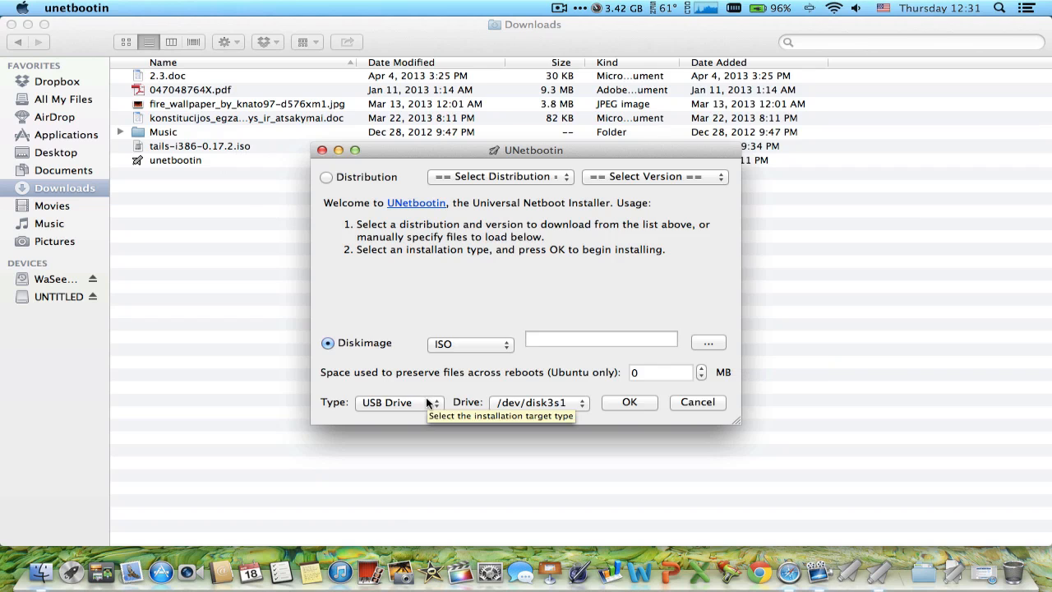
{"action": "mouse_move", "coordinate": [758, 391]}
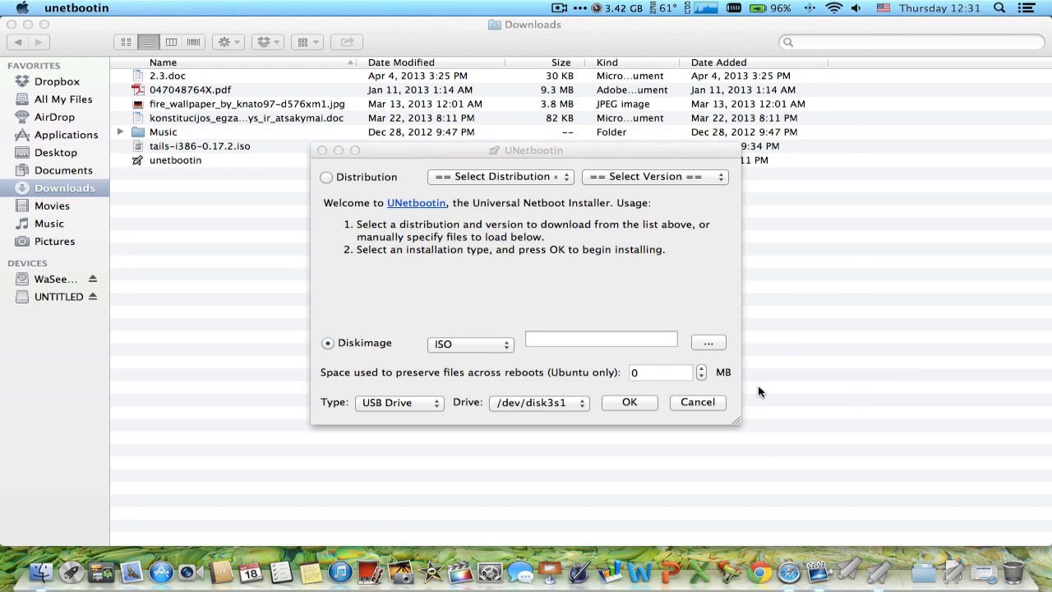
Step: Load tails-i386-0.17.2.iso from the utorrent folder as the disk image
{"action": "left_click", "coordinate": [707, 342]}
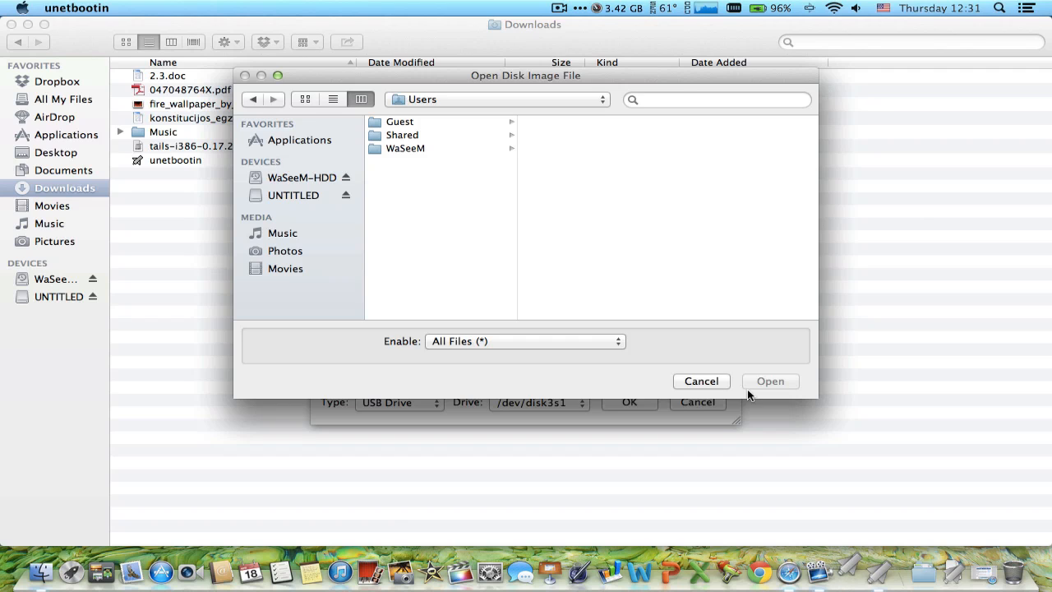
{"action": "mouse_move", "coordinate": [263, 188]}
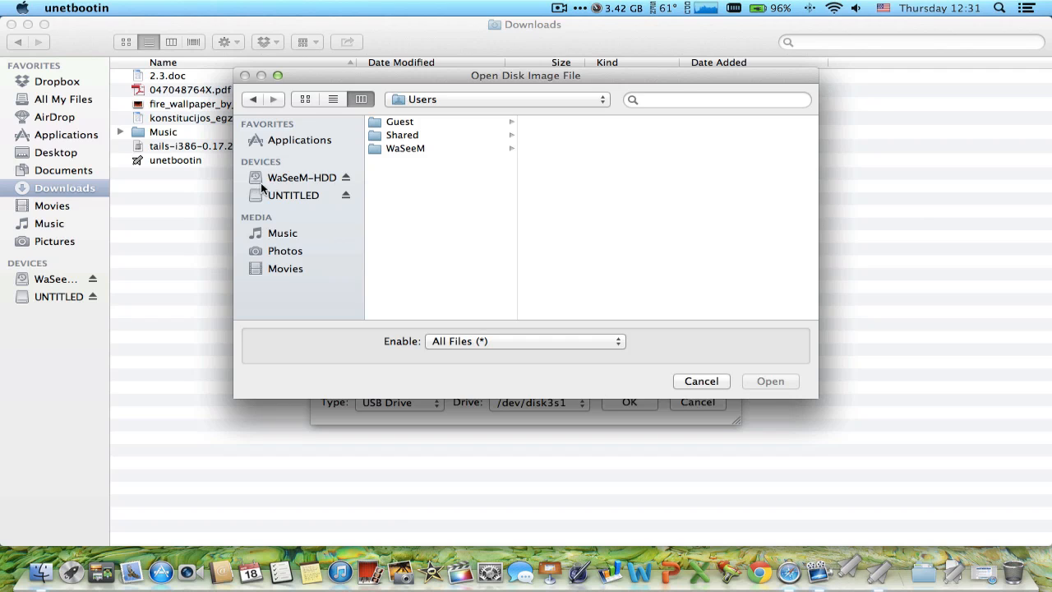
{"action": "left_click", "coordinate": [298, 178]}
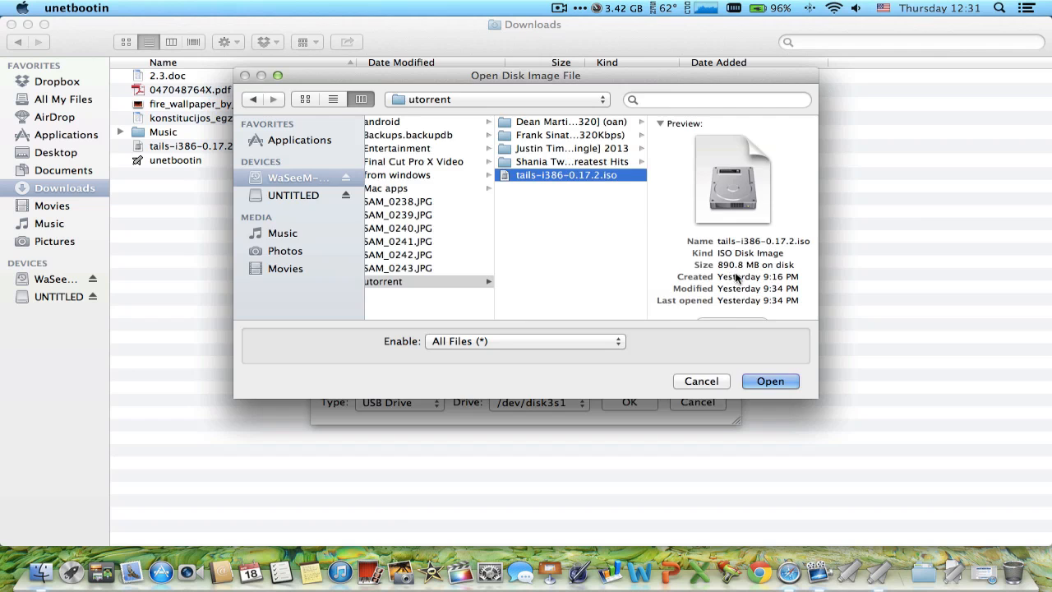
{"action": "left_click", "coordinate": [770, 381]}
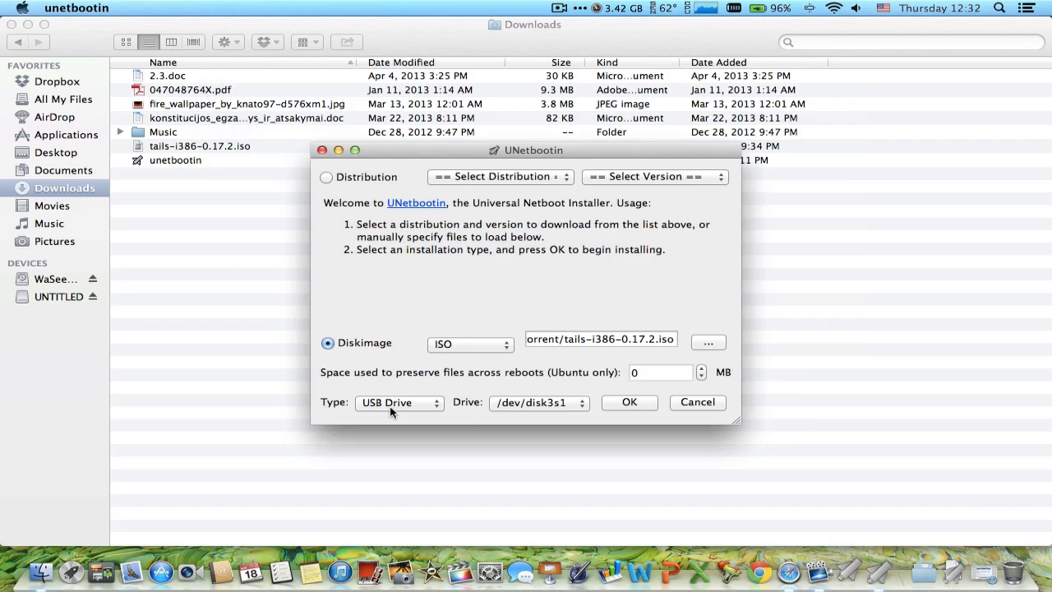
{"action": "mouse_move", "coordinate": [406, 414]}
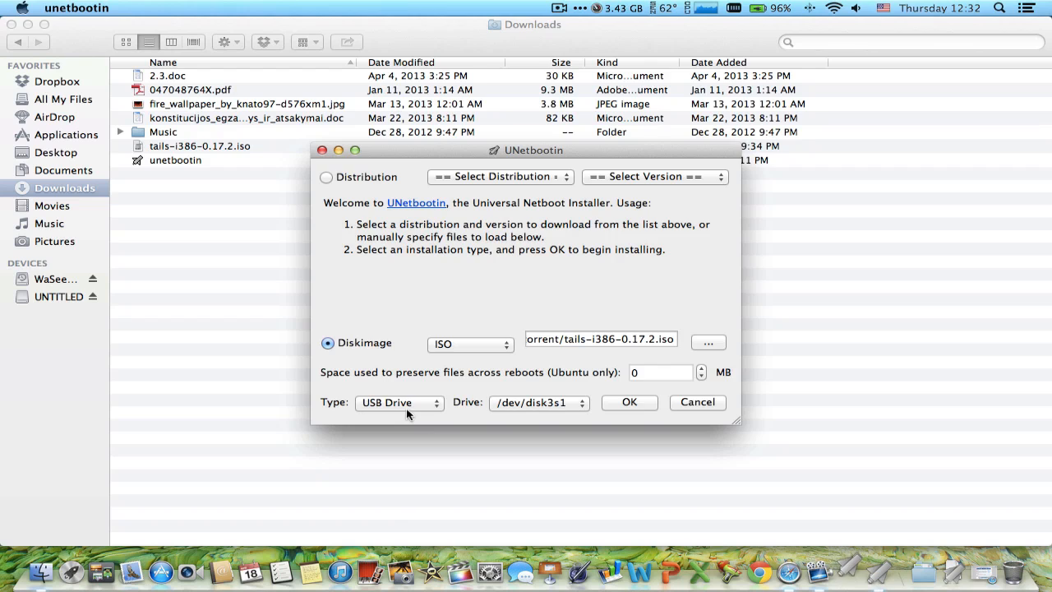
{"action": "mouse_move", "coordinate": [715, 415]}
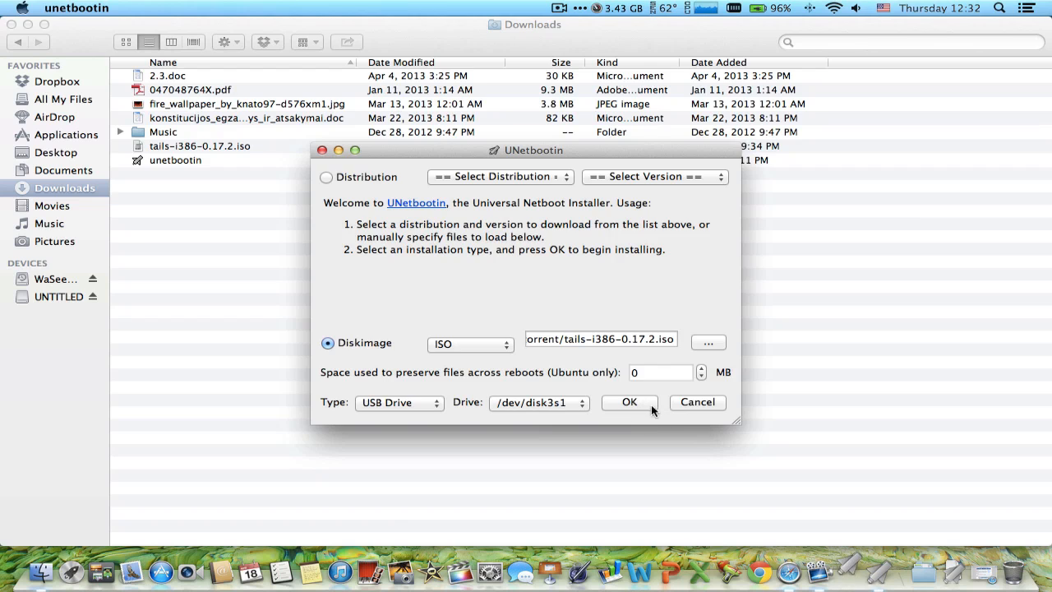
Step: Start writing the Tails ISO to the USB drive
{"action": "left_click", "coordinate": [629, 402]}
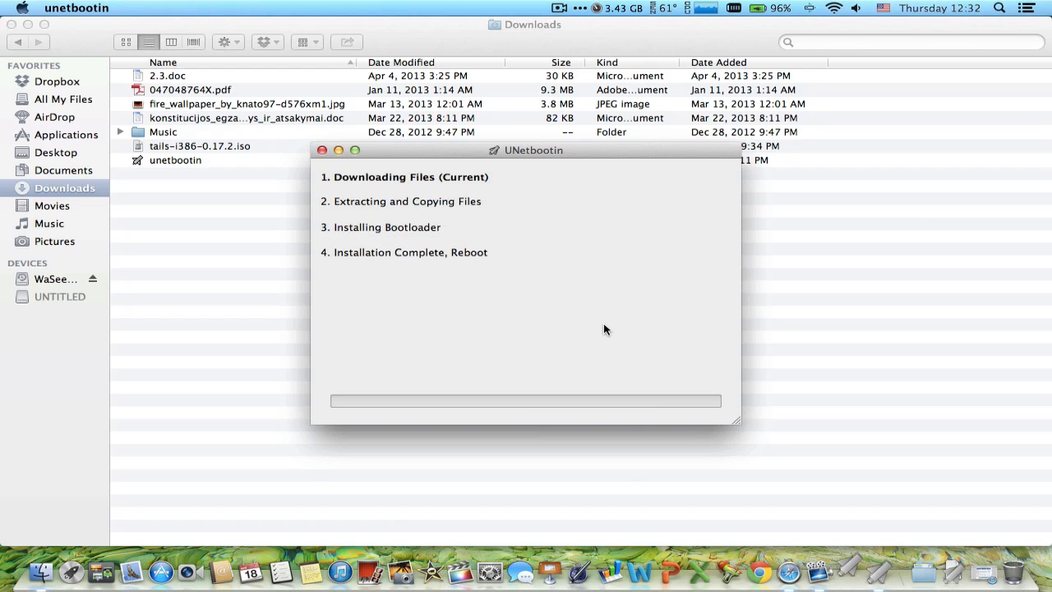
{"action": "mouse_move", "coordinate": [645, 282]}
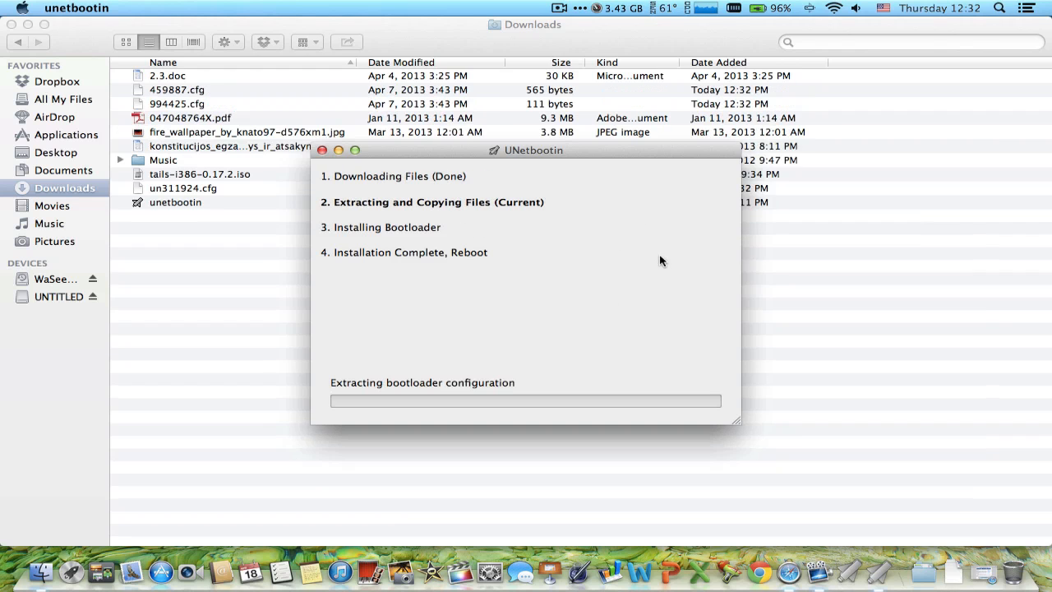
{"action": "mouse_move", "coordinate": [586, 250]}
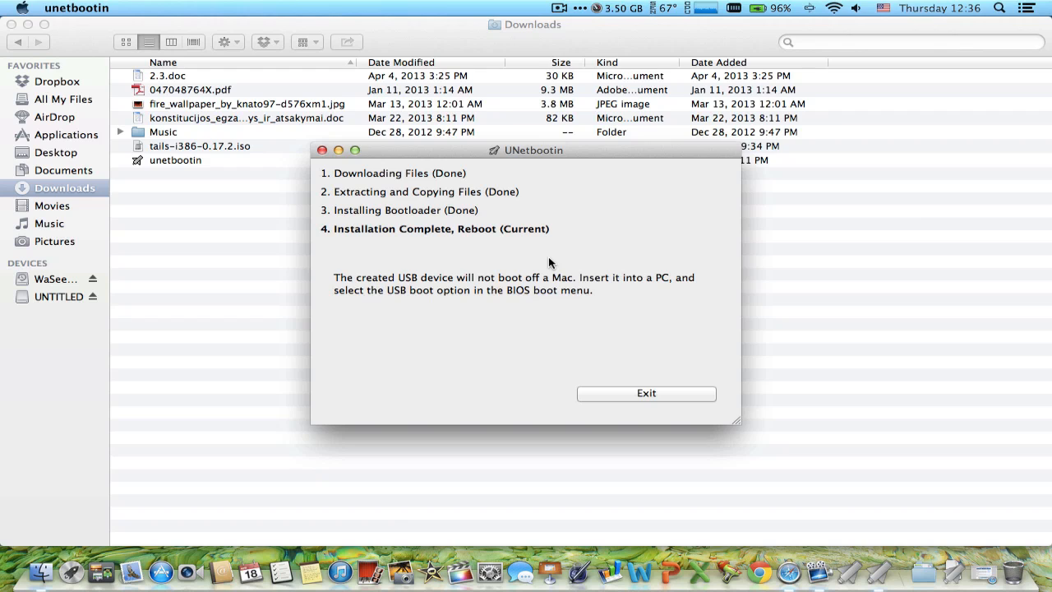
{"action": "mouse_move", "coordinate": [530, 329]}
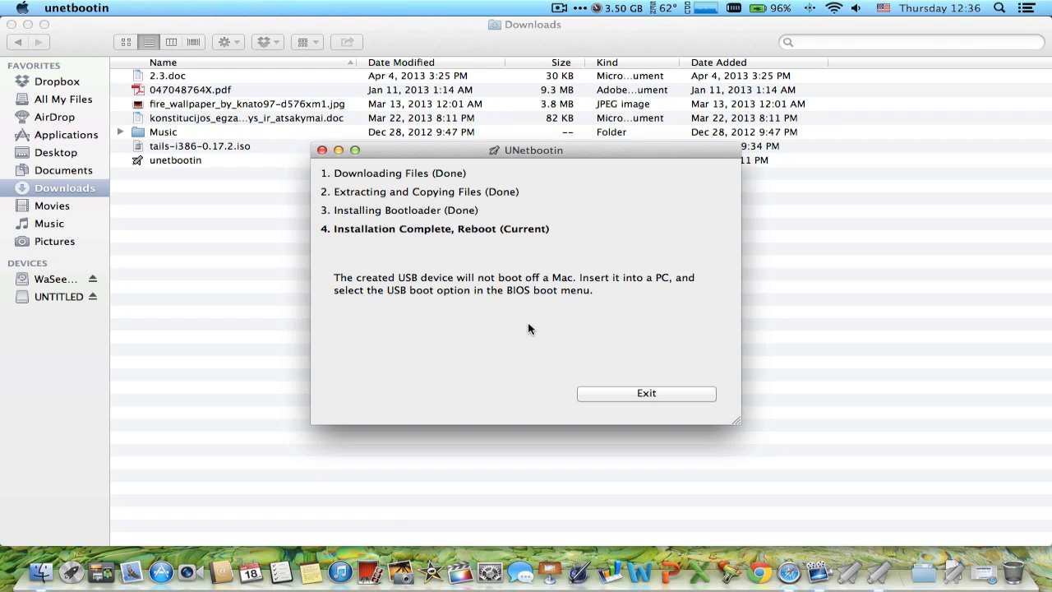
{"action": "mouse_move", "coordinate": [670, 304]}
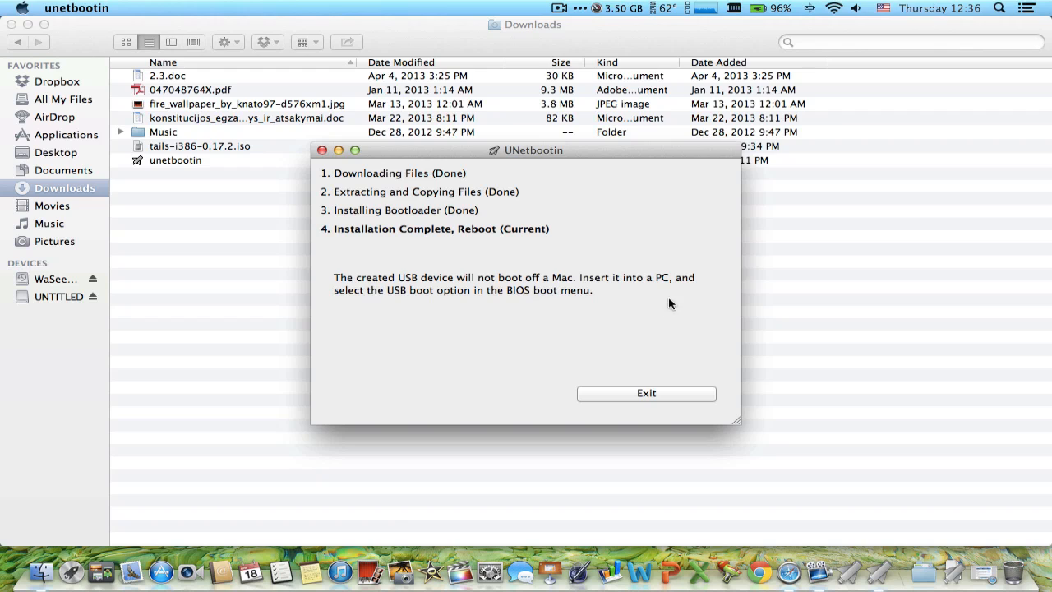
{"action": "mouse_move", "coordinate": [502, 322]}
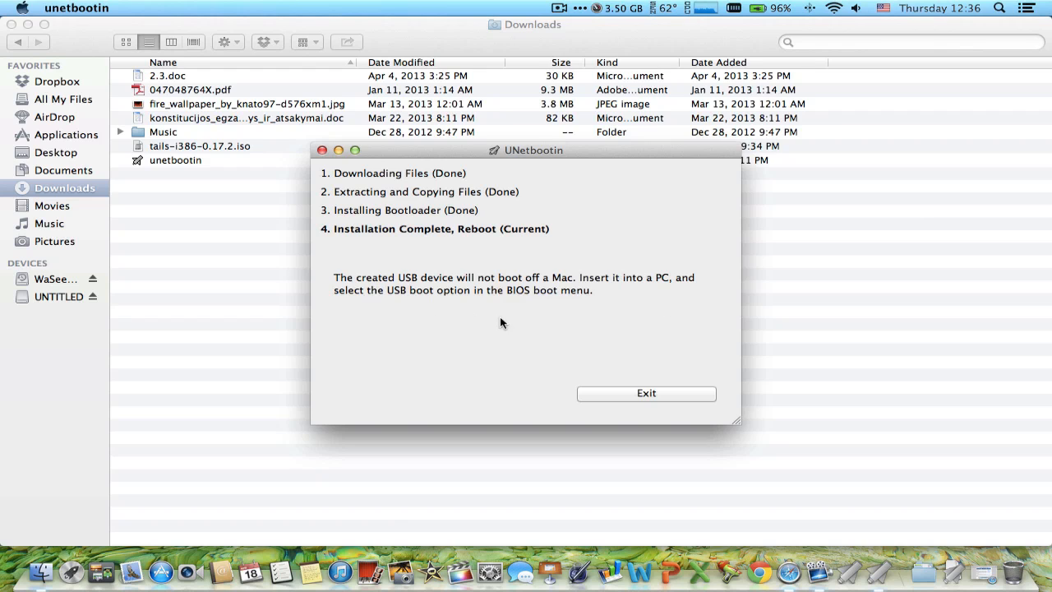
{"action": "mouse_move", "coordinate": [622, 329]}
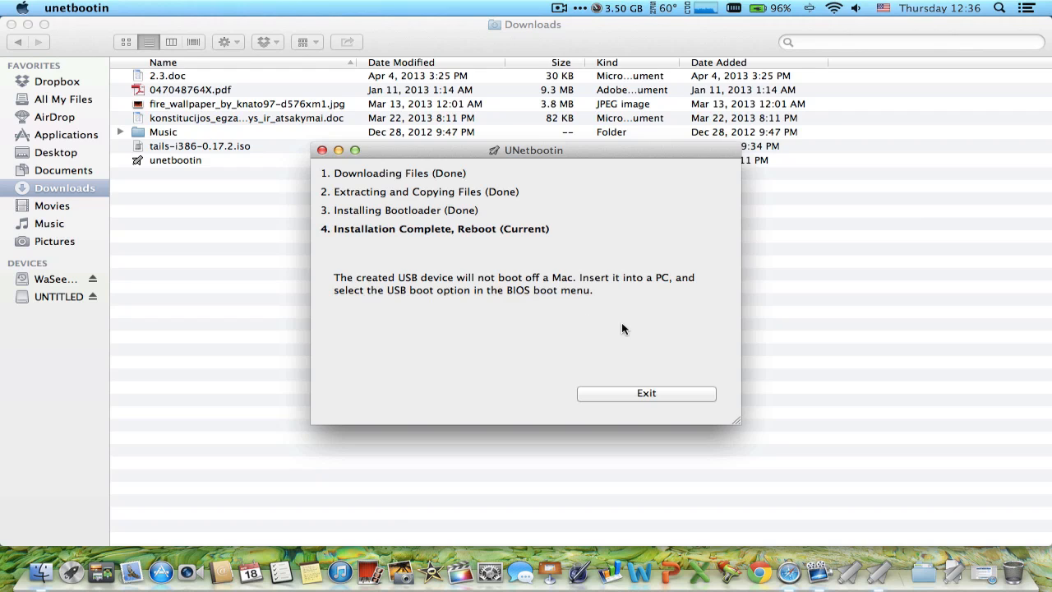